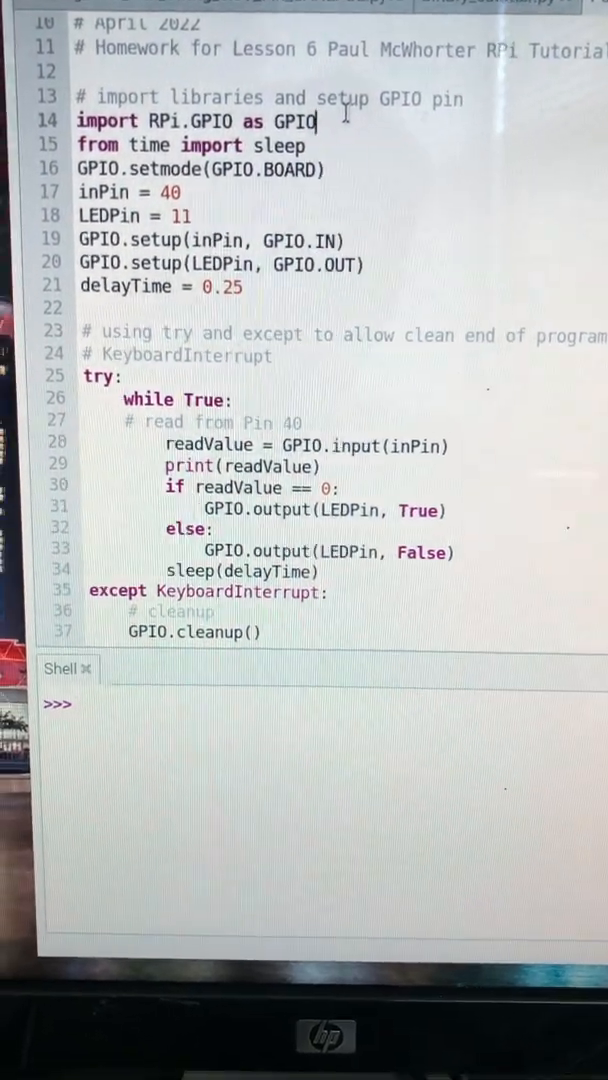
- Run the pushbutton LED script so the Shell prints repeated GPIO pin readings
{"action": "scroll", "scroll_direction": "up", "scroll_amount": 3}
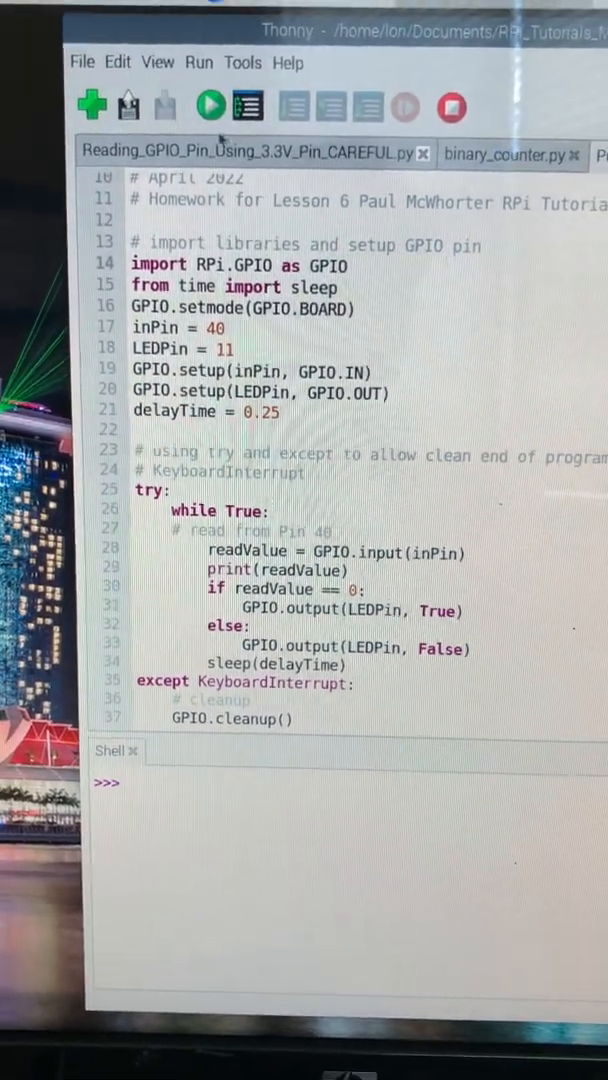
{"action": "left_click", "coordinate": [208, 105]}
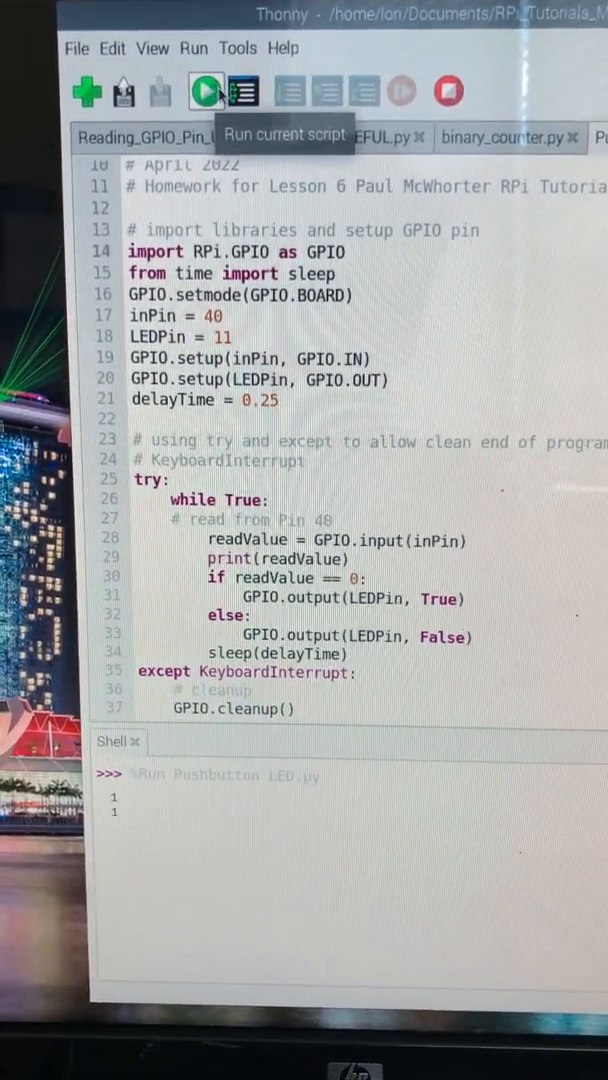